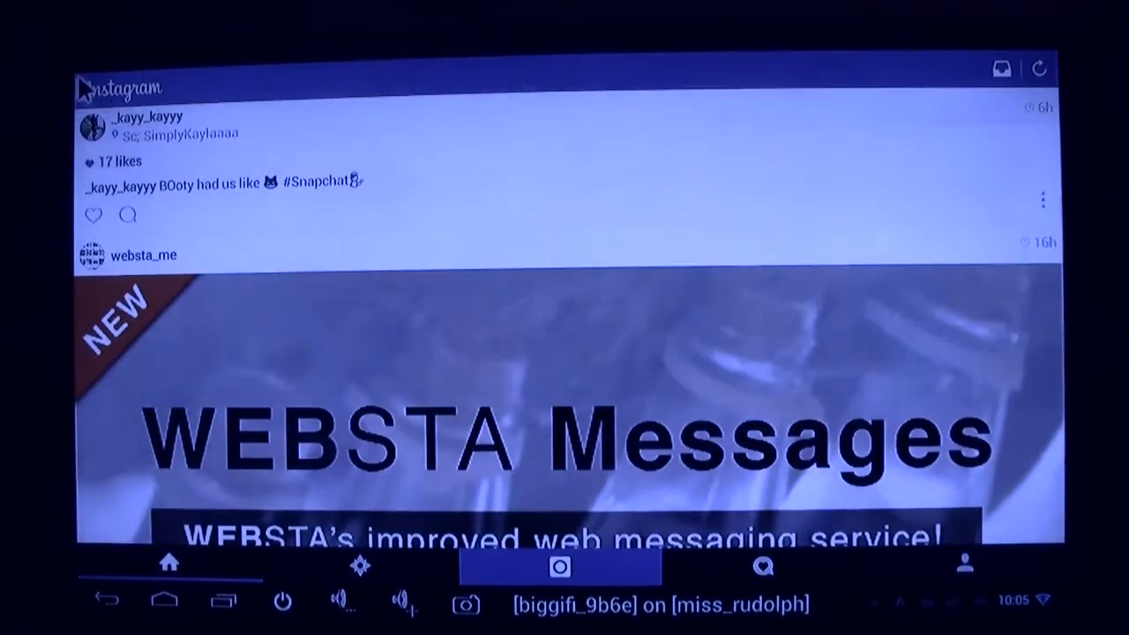
- Scroll the Instagram home feed down through several posts
scroll(down, 3)
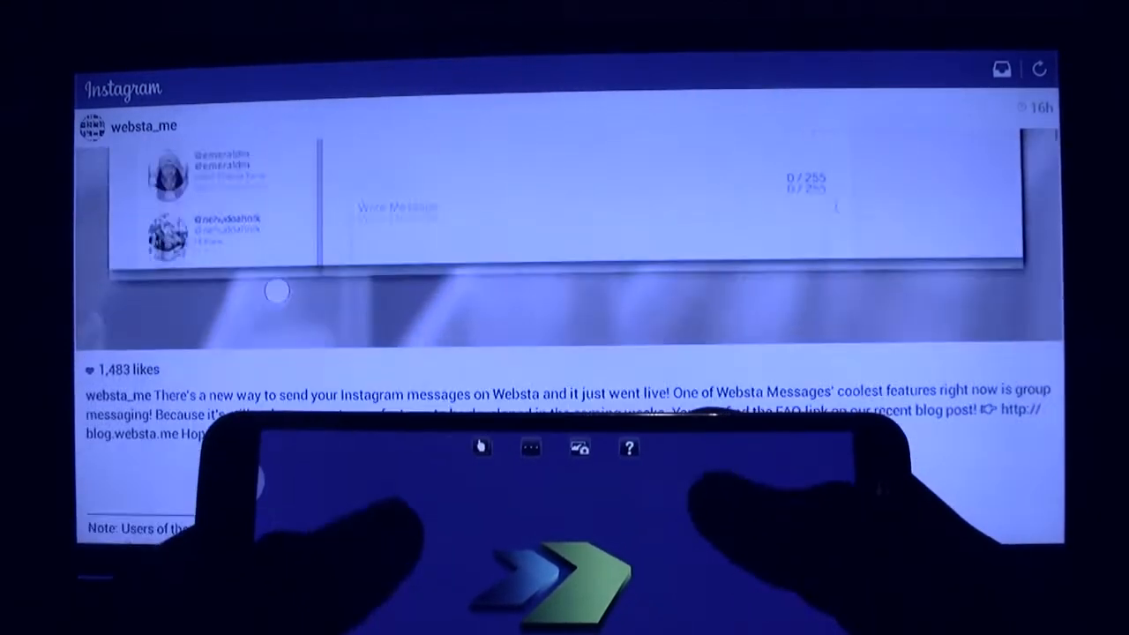
scroll(down, 3)
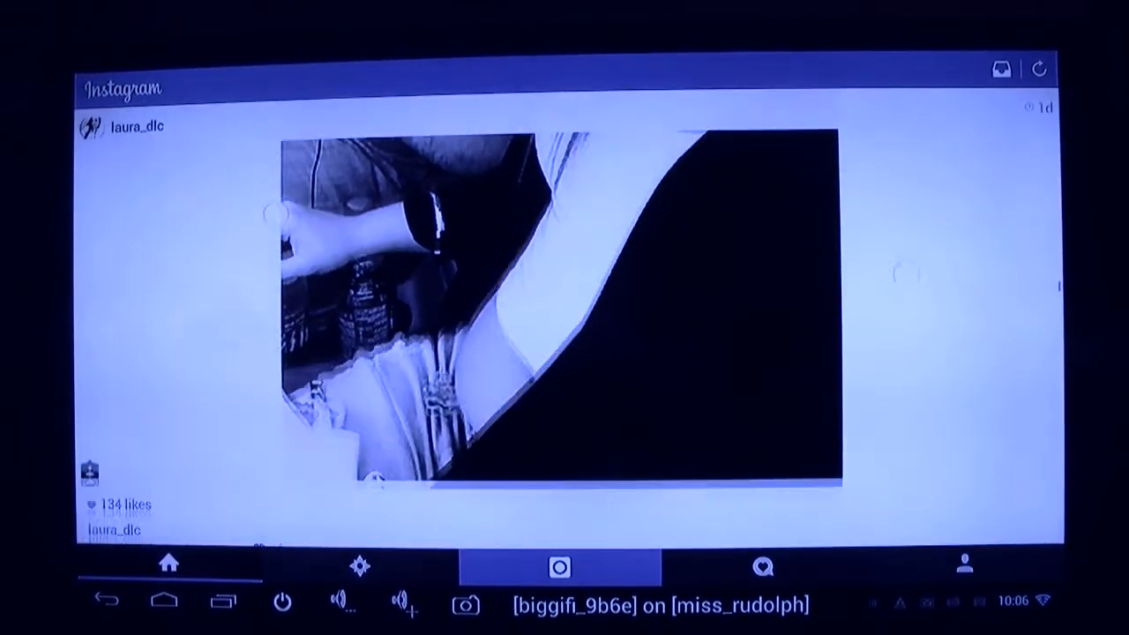
scroll(down, 3)
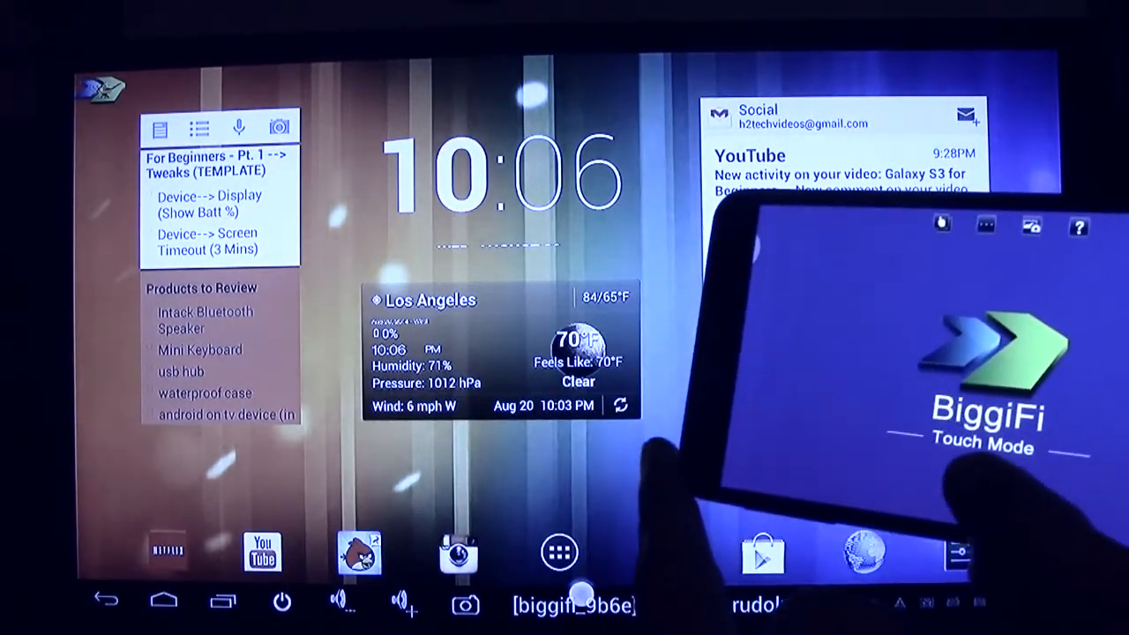
- Browse the app drawer's installed apps and the Widgets list before launching Netflix
click(559, 552)
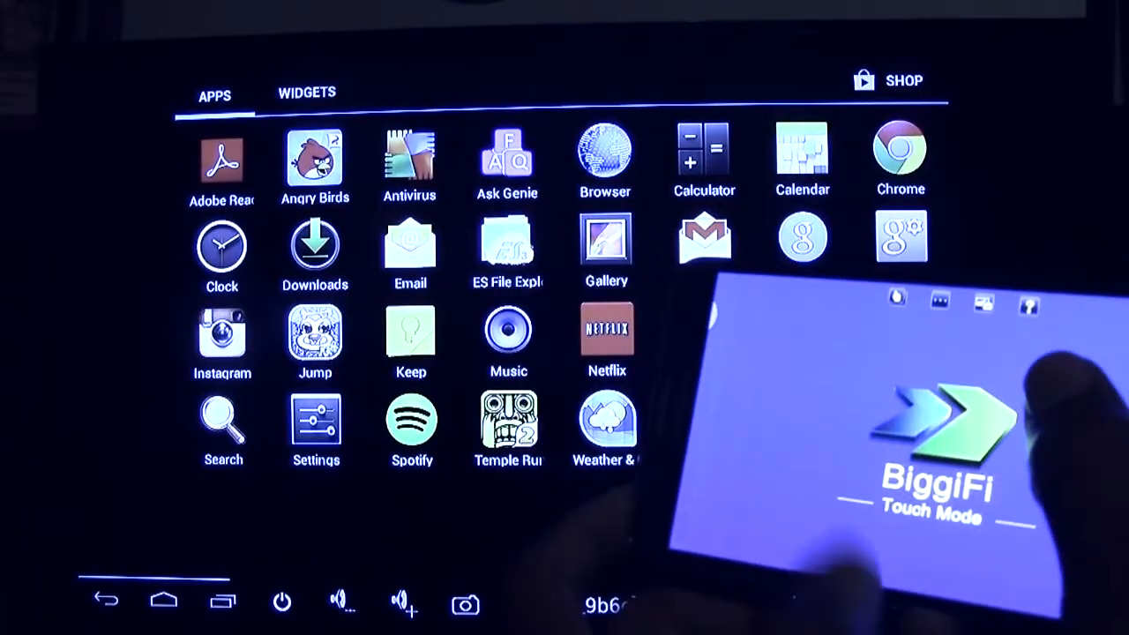
click(306, 91)
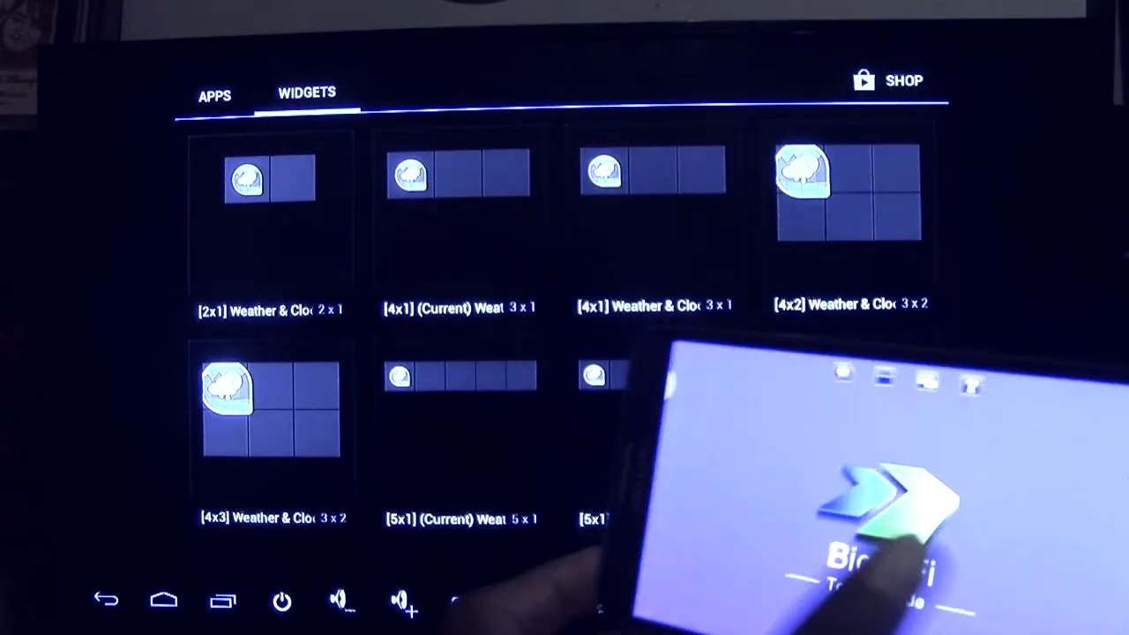
scroll(down, 3)
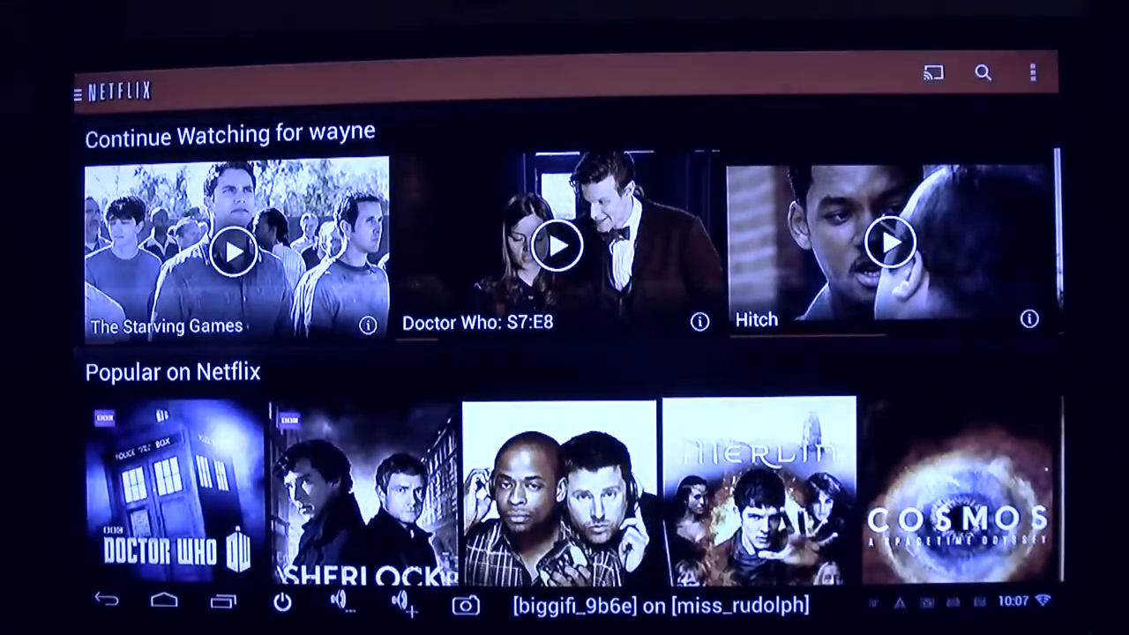
- Scroll down the Netflix rows from Continue Watching to Children & Family Movies
scroll(down, 3)
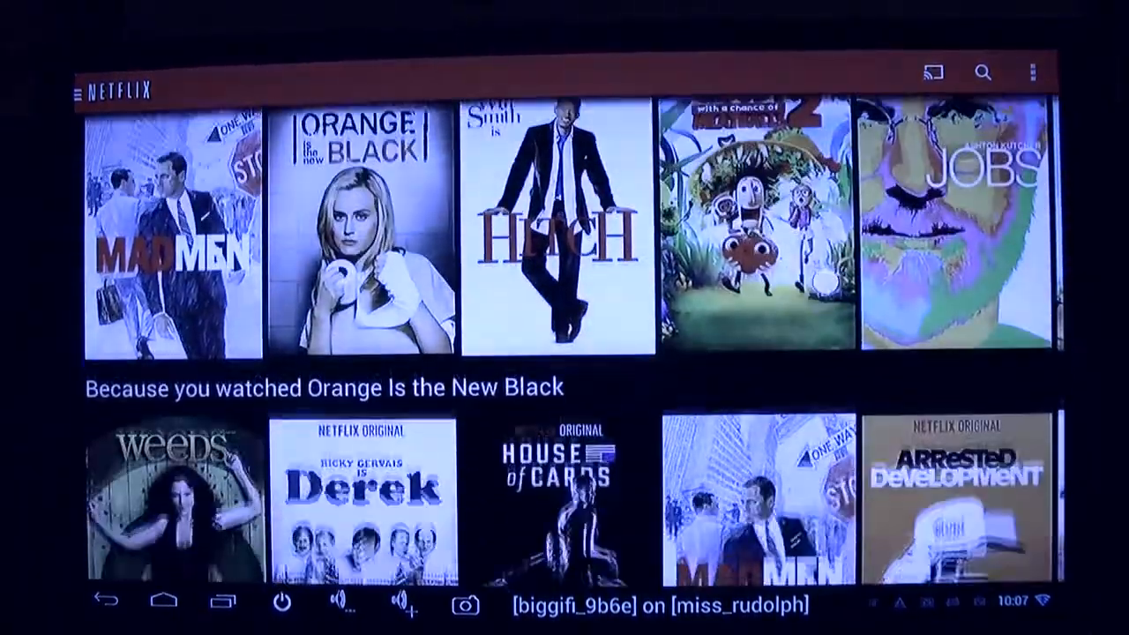
scroll(down, 3)
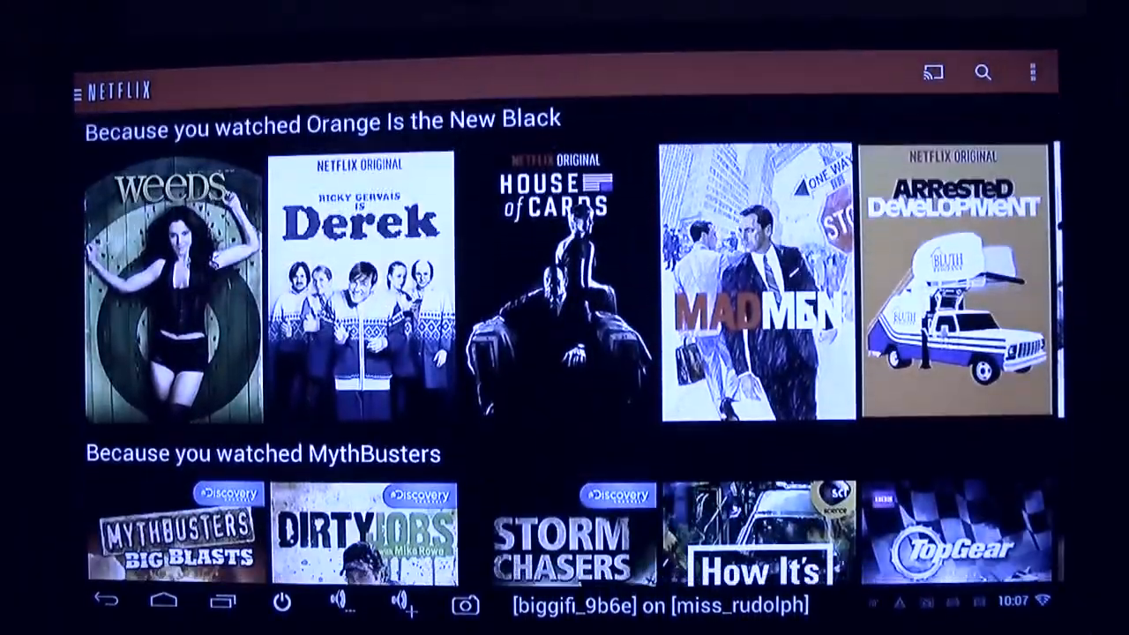
scroll(down, 3)
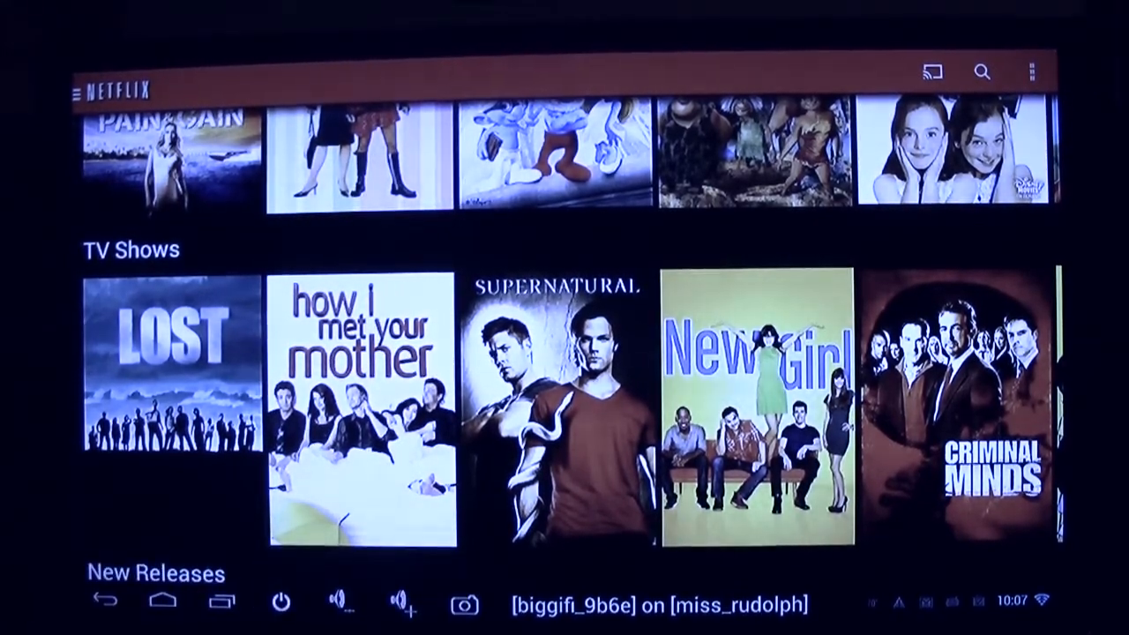
scroll(down, 3)
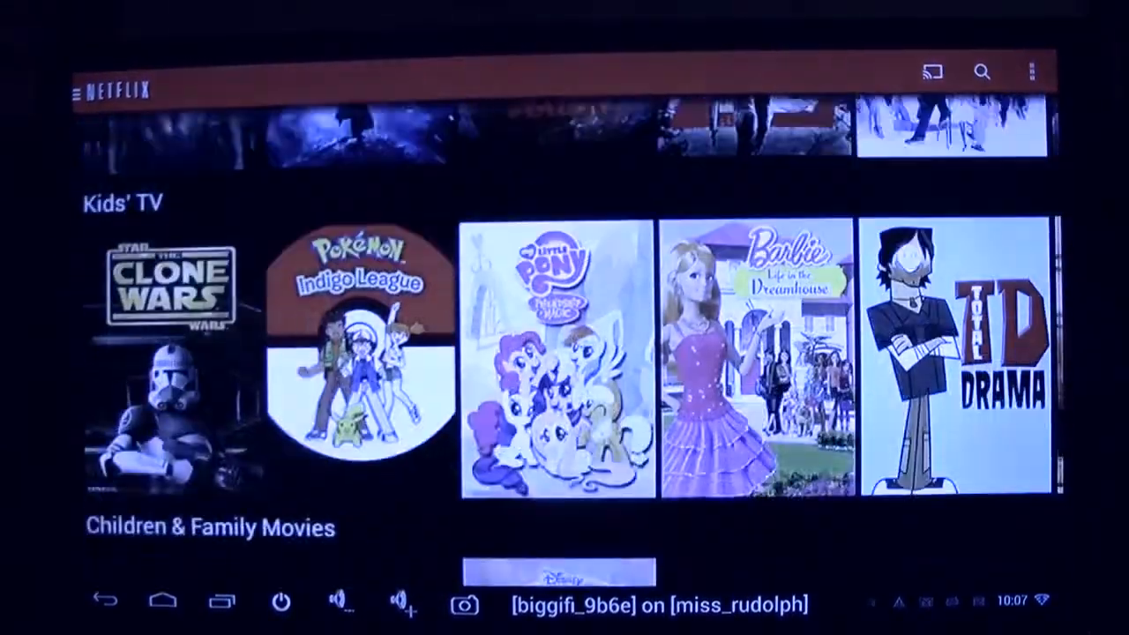
scroll(down, 3)
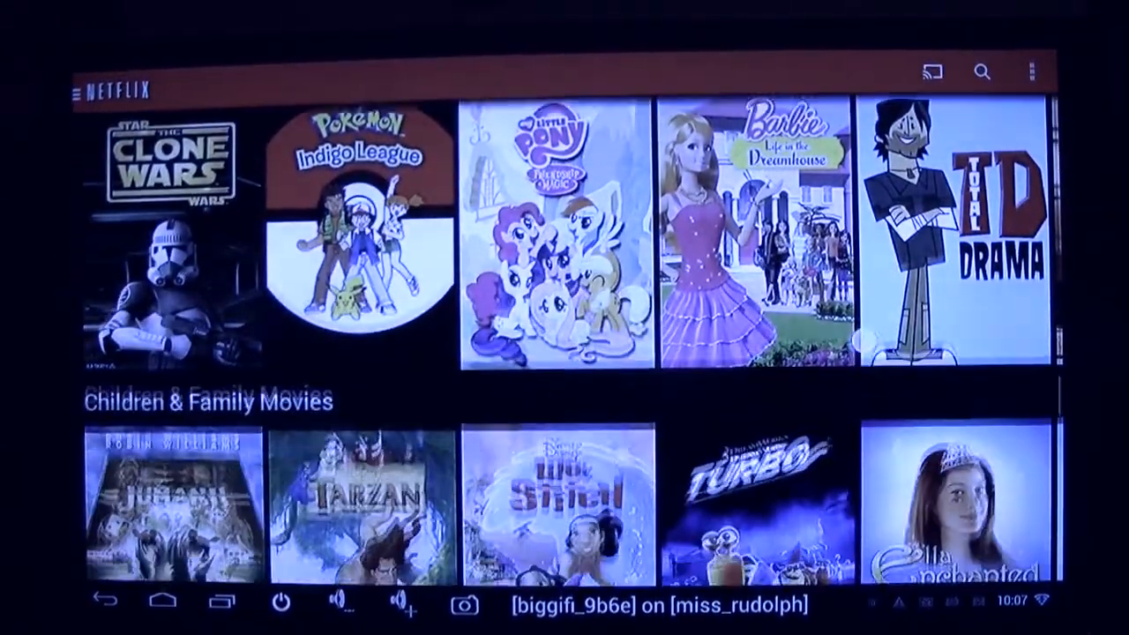
scroll(down, 3)
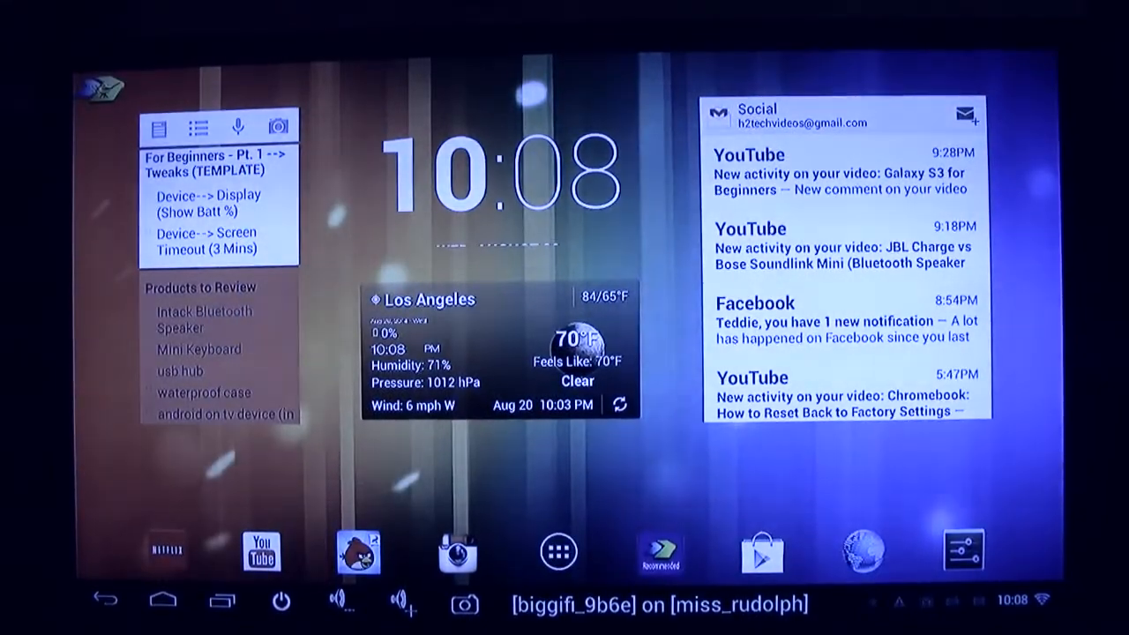
- Leave Netflix and return to the TV home screen
click(762, 550)
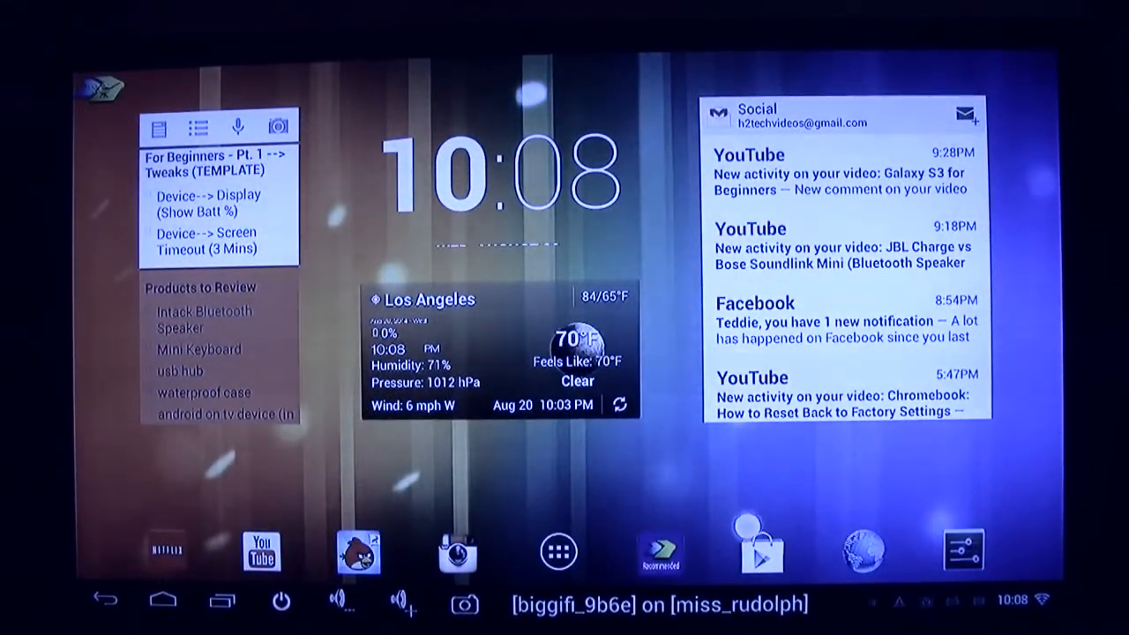